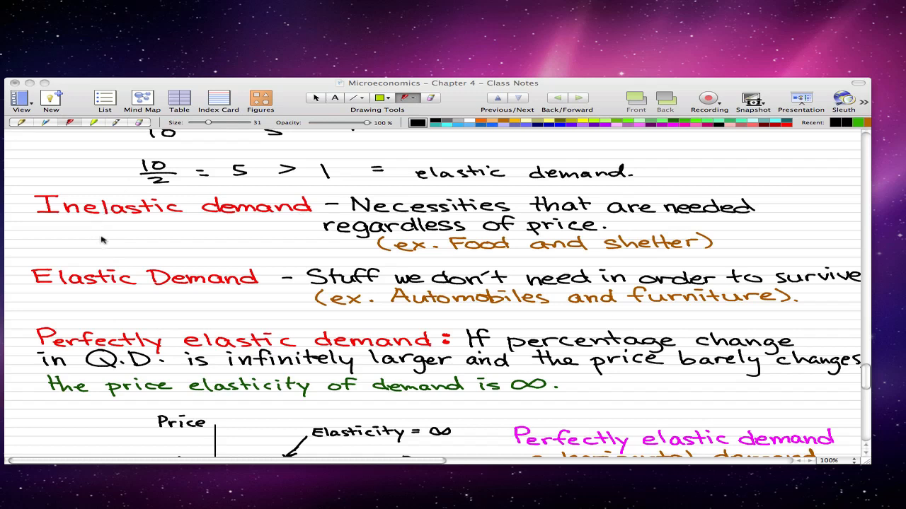
mouse_move(309, 229)
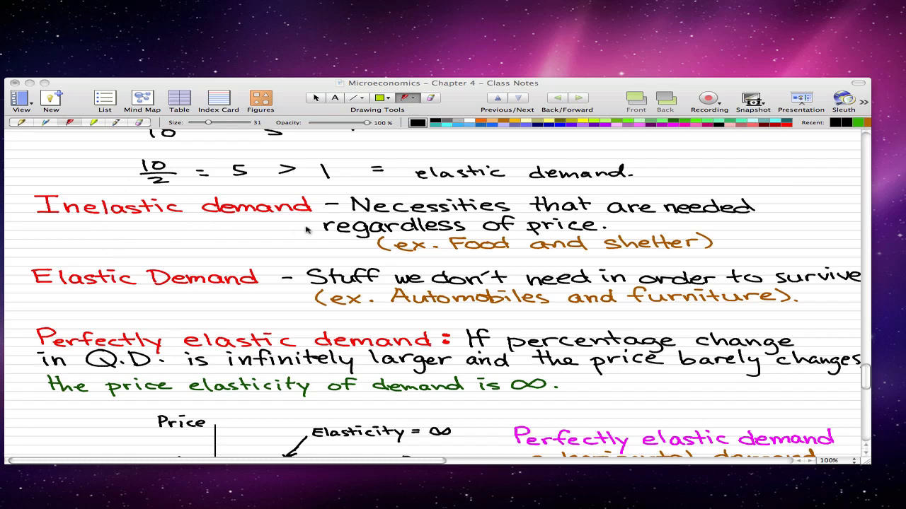
mouse_move(277, 232)
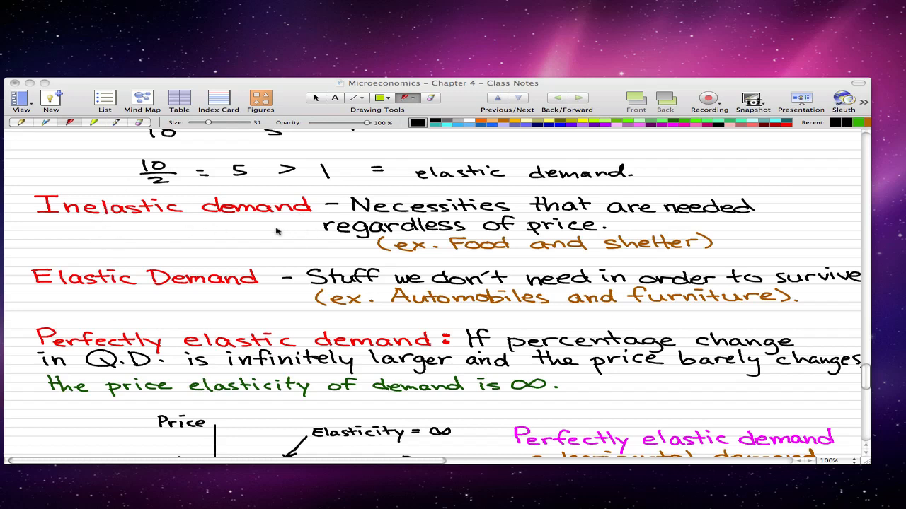
mouse_move(269, 232)
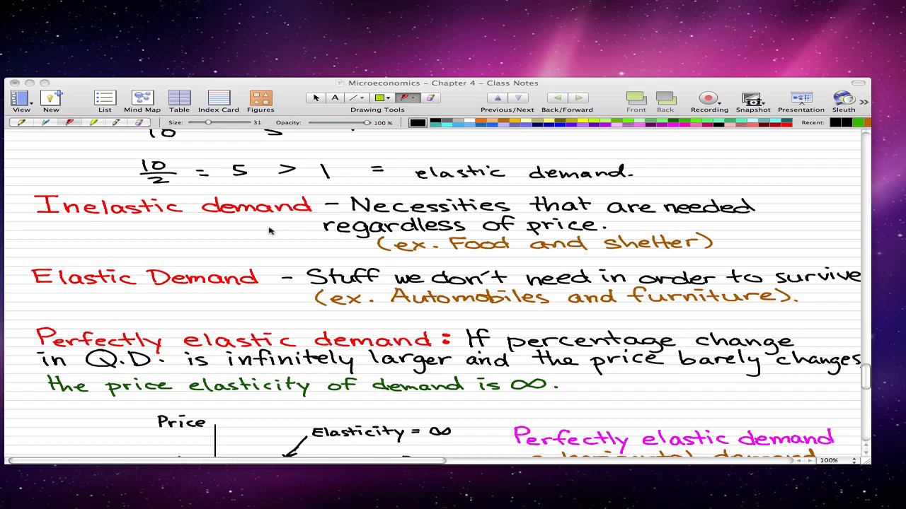
mouse_move(279, 235)
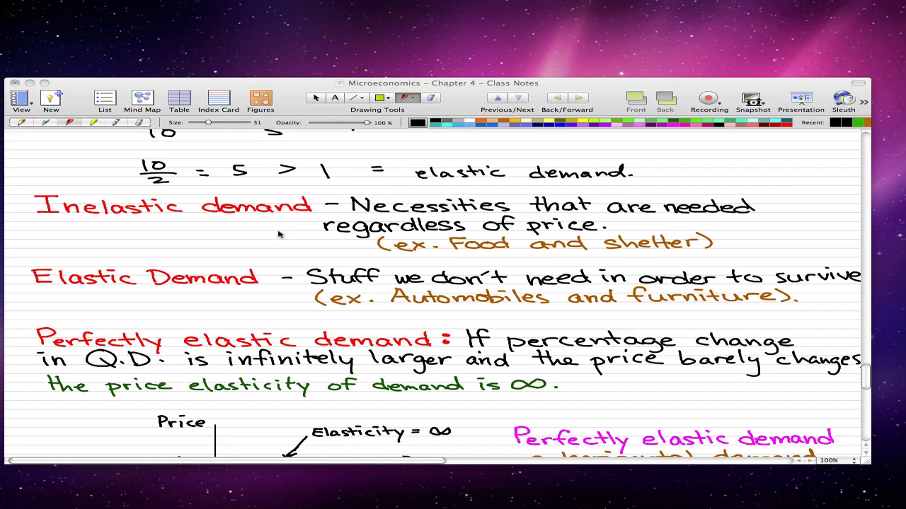
mouse_move(269, 238)
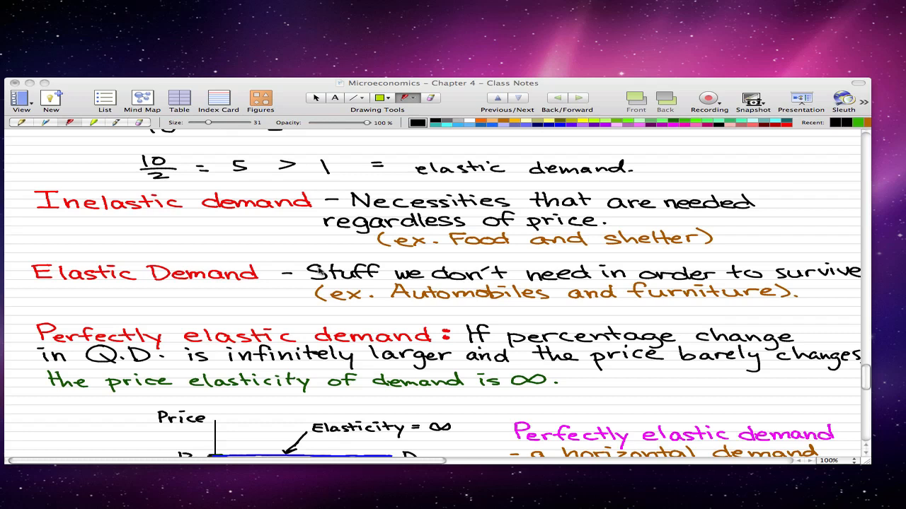
mouse_move(334, 277)
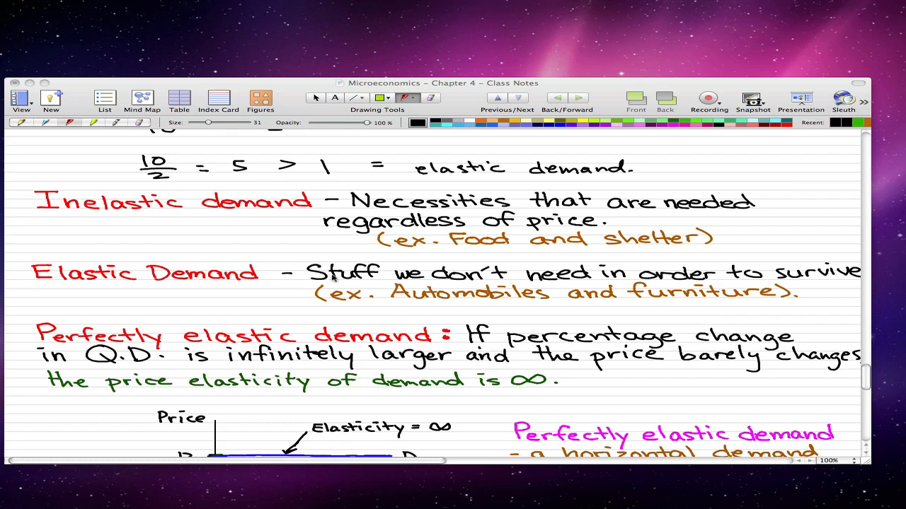
mouse_move(616, 300)
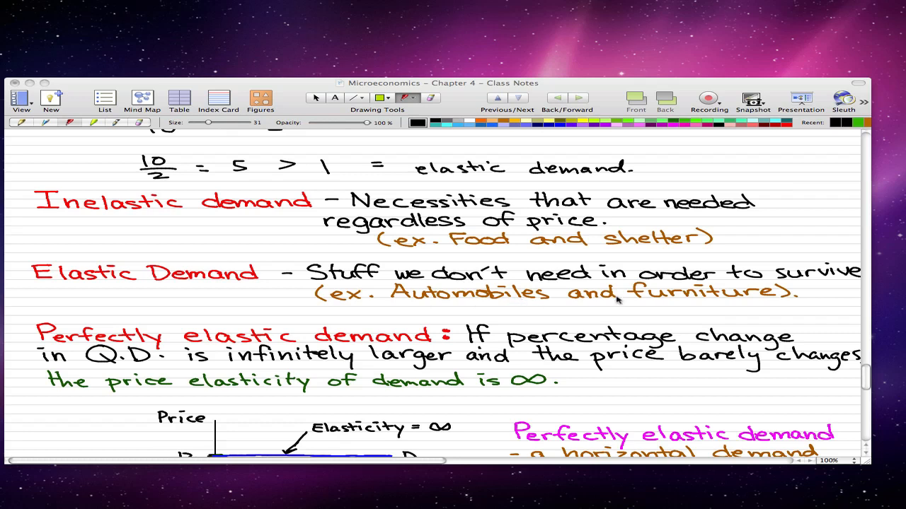
mouse_move(337, 315)
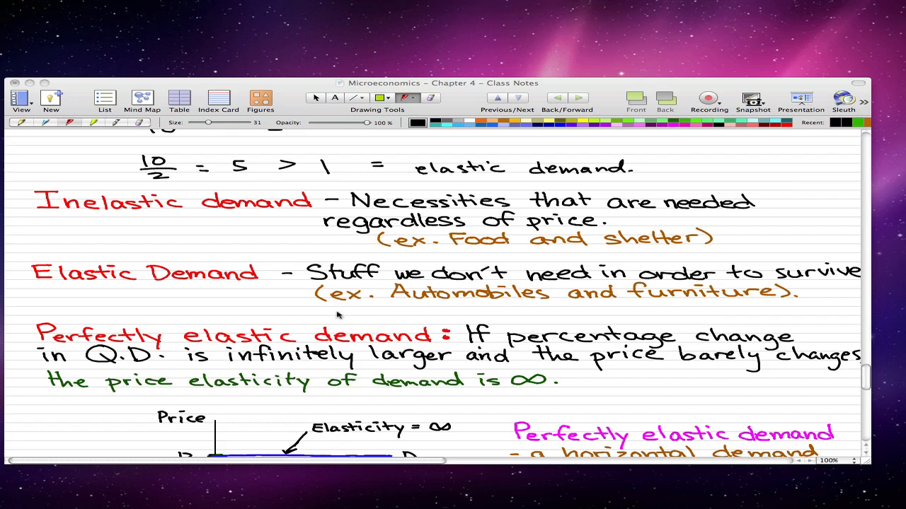
mouse_move(351, 317)
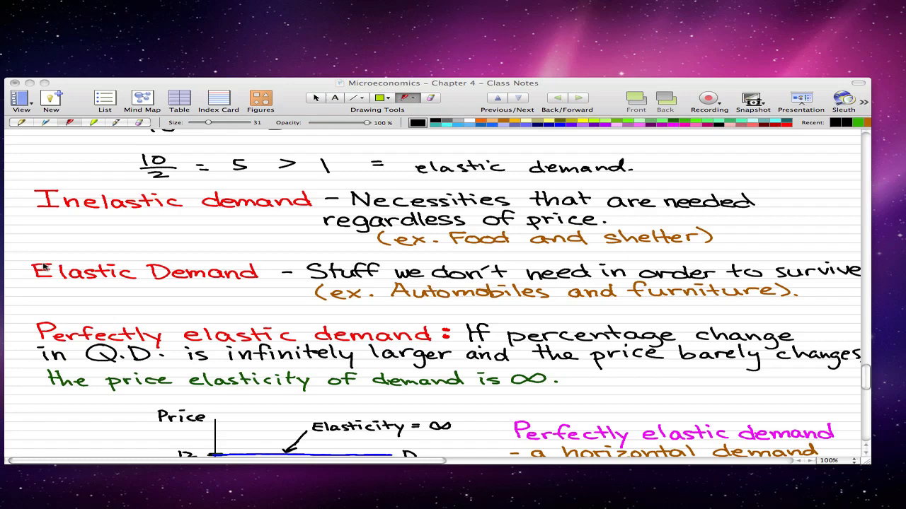
- Handwrite the elasticity ratio %ΔQ / %ΔP = 50k+ / 1 under the horizontal demand curve note
scroll(down, 3)
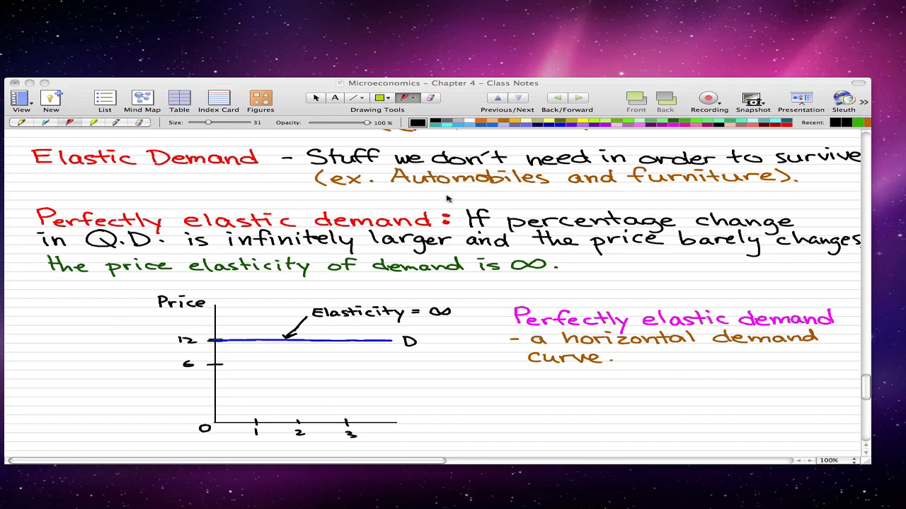
mouse_move(122, 249)
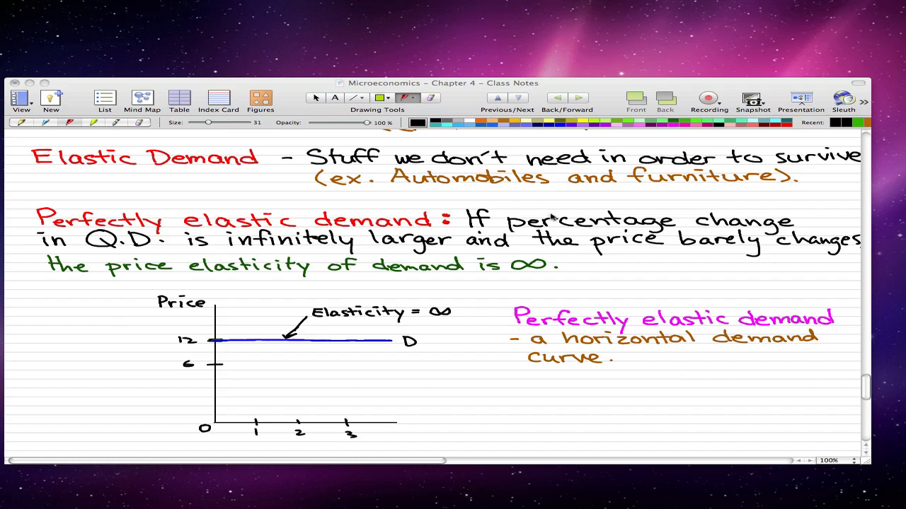
mouse_move(205, 235)
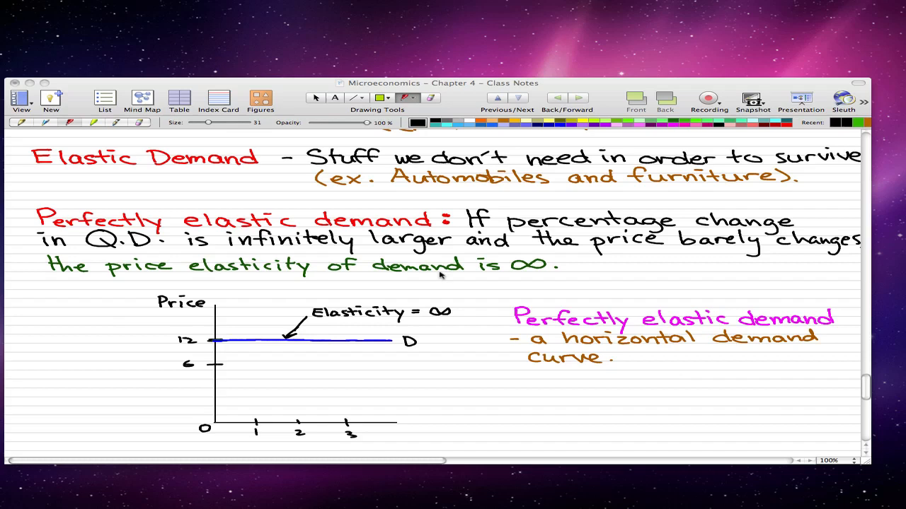
scroll(down, 3)
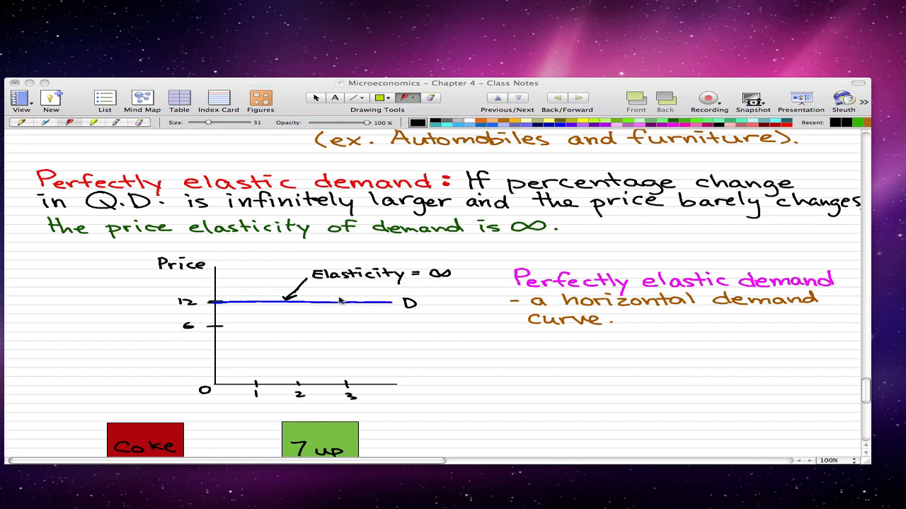
mouse_move(371, 286)
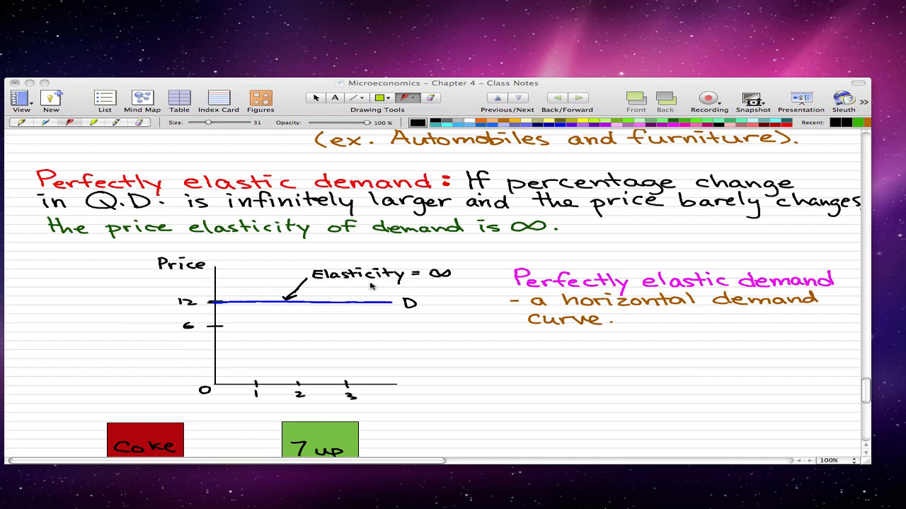
mouse_move(501, 345)
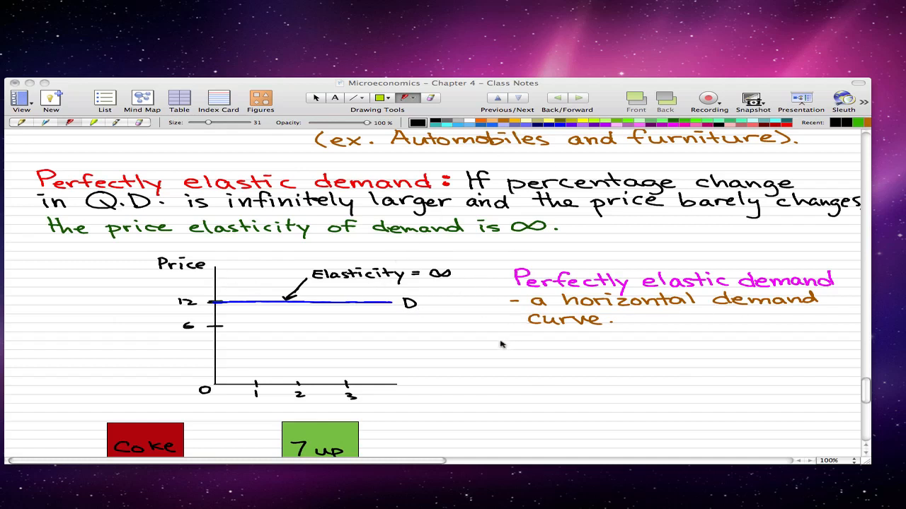
mouse_move(559, 353)
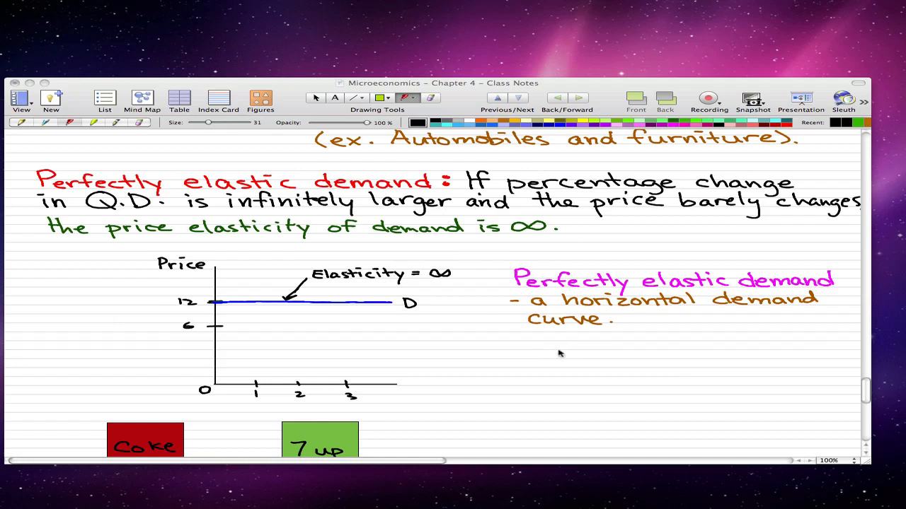
mouse_move(500, 356)
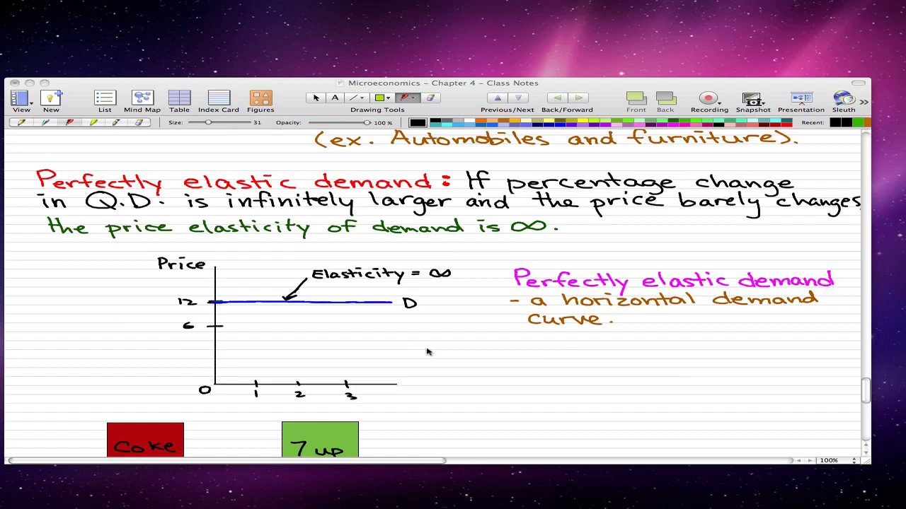
mouse_move(532, 345)
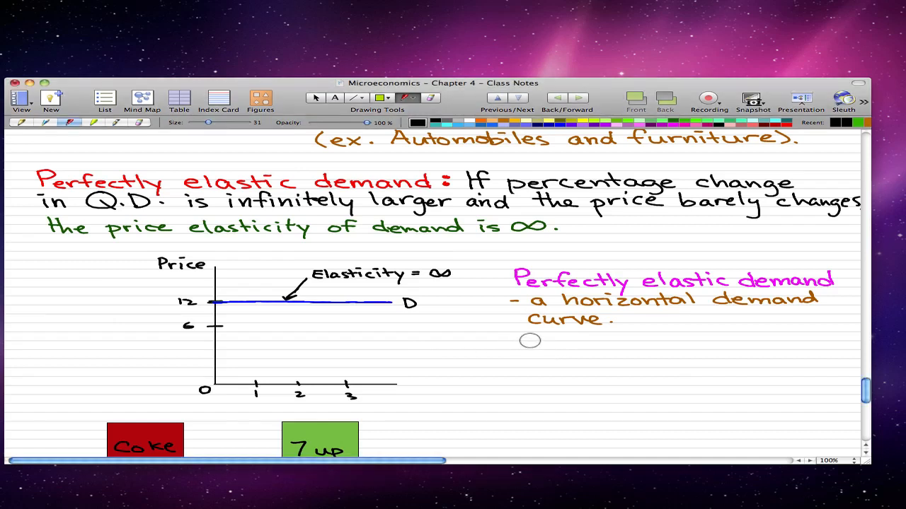
text(%Δ)
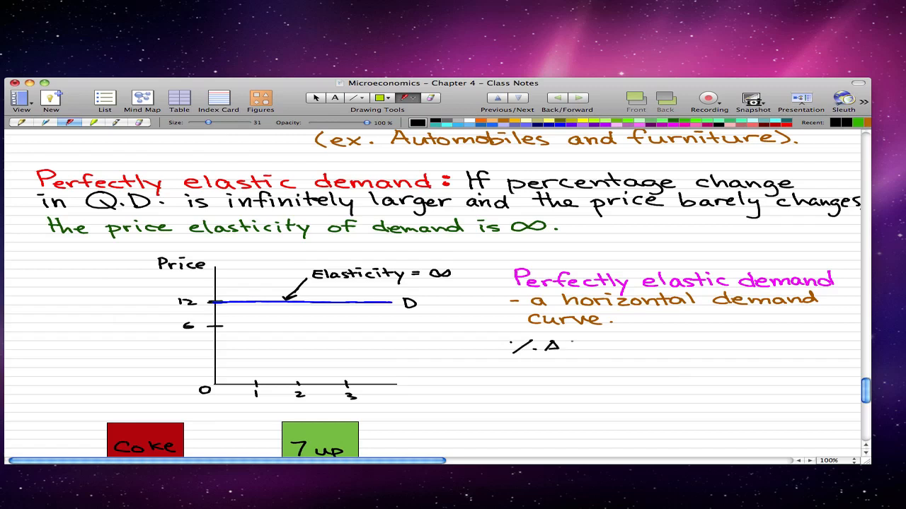
drag(559, 353, 608, 353)
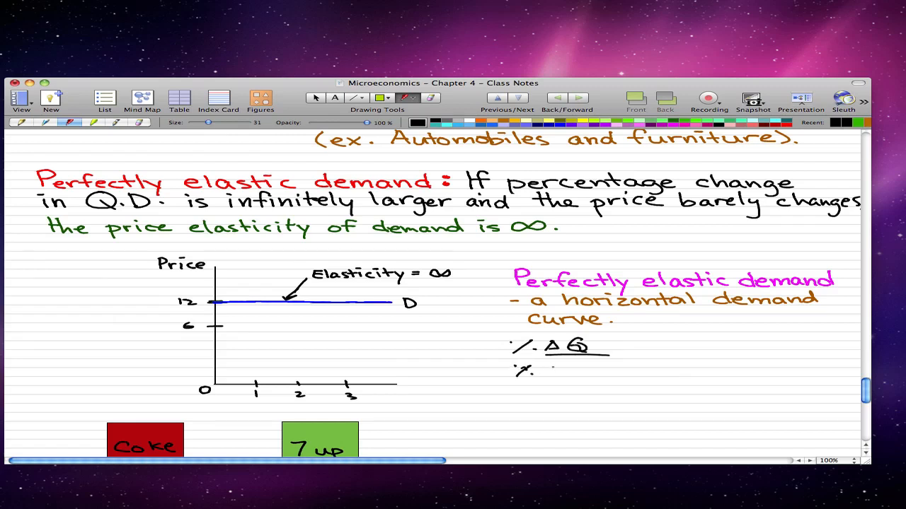
text(ΔP)
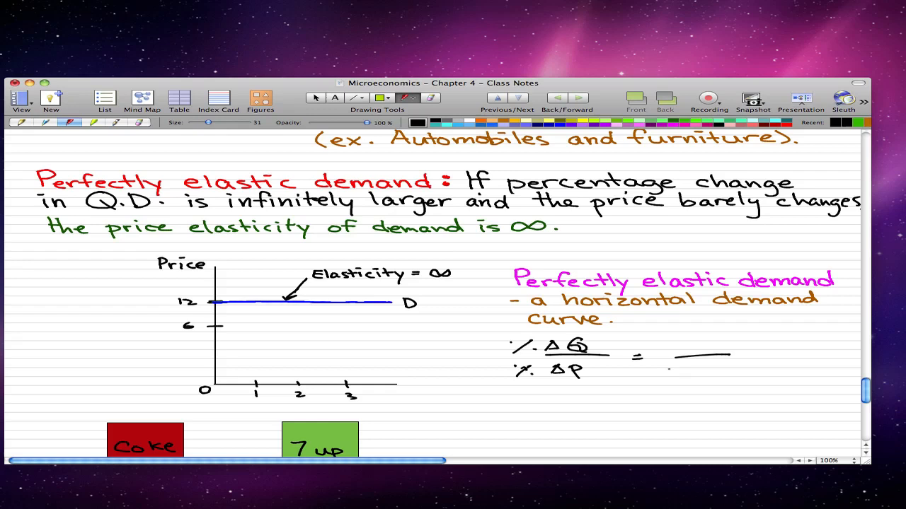
text(1)
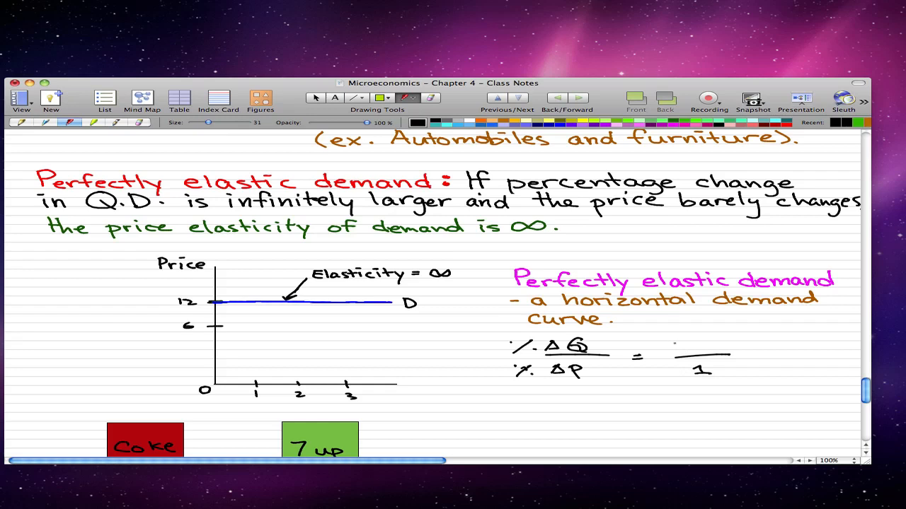
text(50)
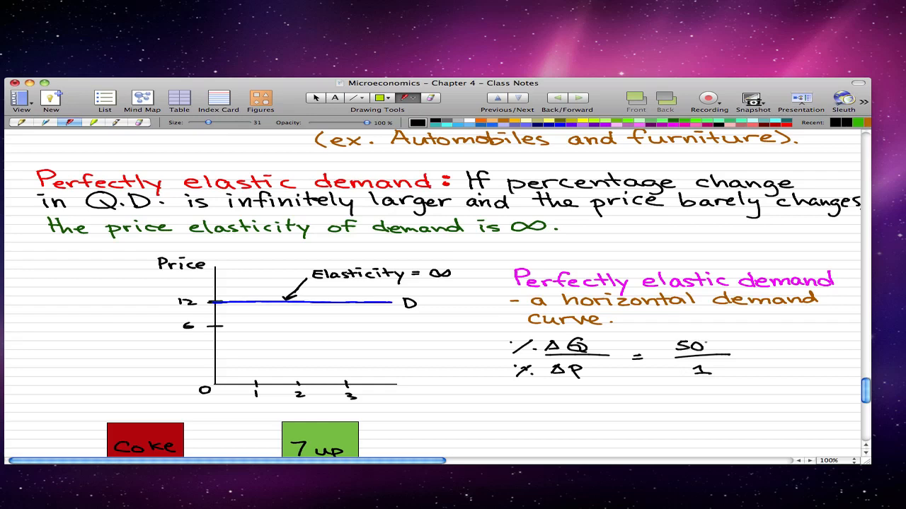
text(k+)
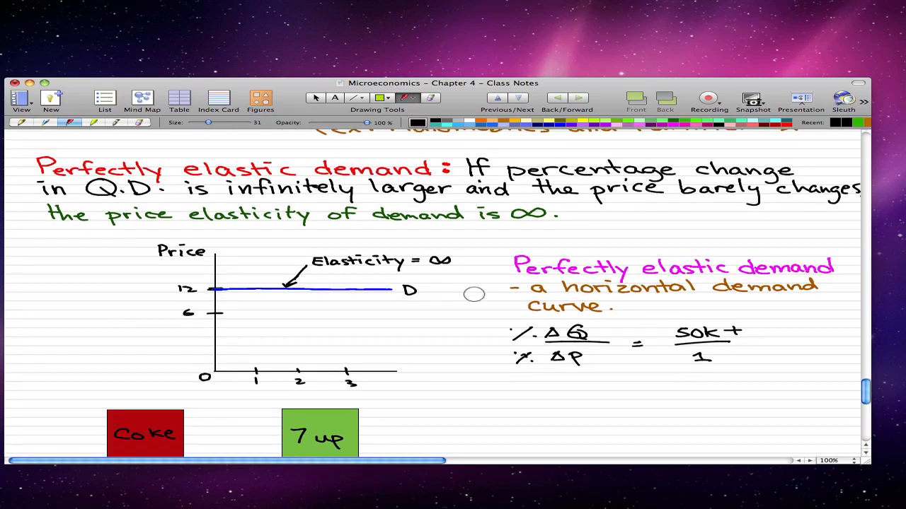
- Draw a dark-green brace under the Coke and 7up machines with "Same price – both machines will get some customers."
scroll(down, 3)
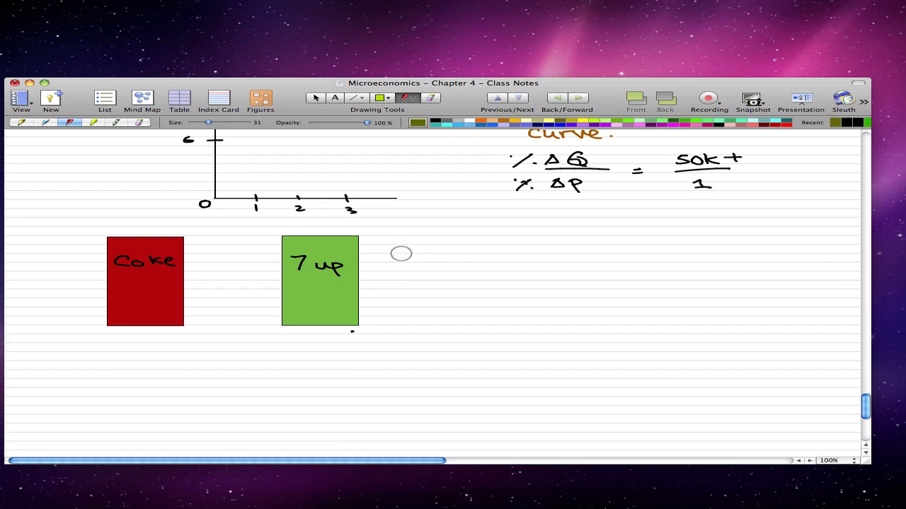
drag(127, 346, 347, 339)
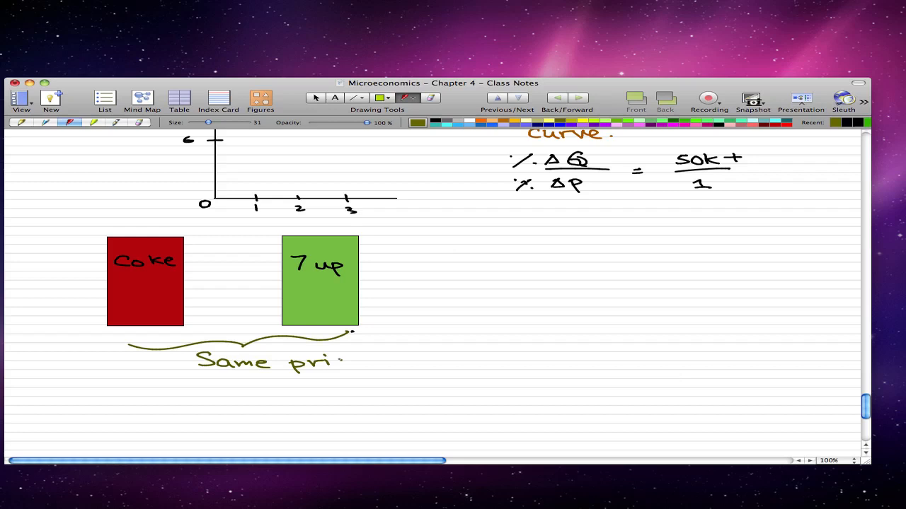
text(ce)
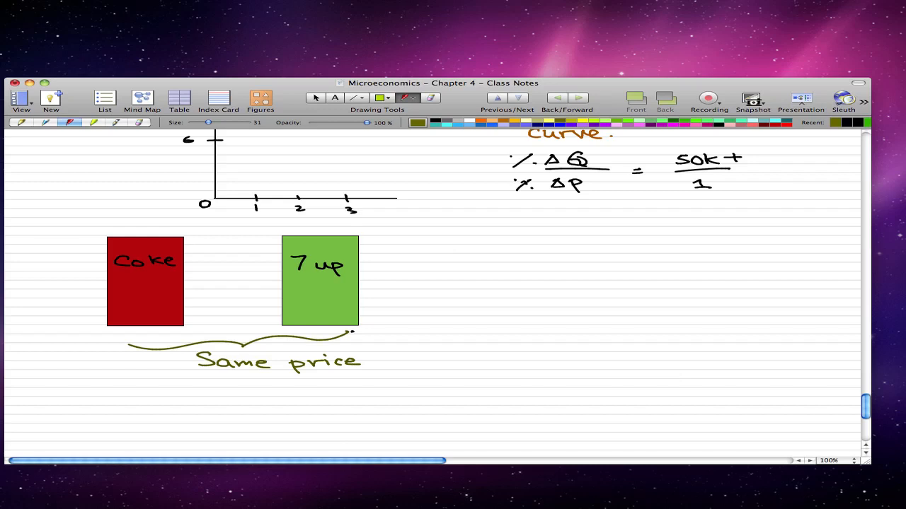
click(376, 373)
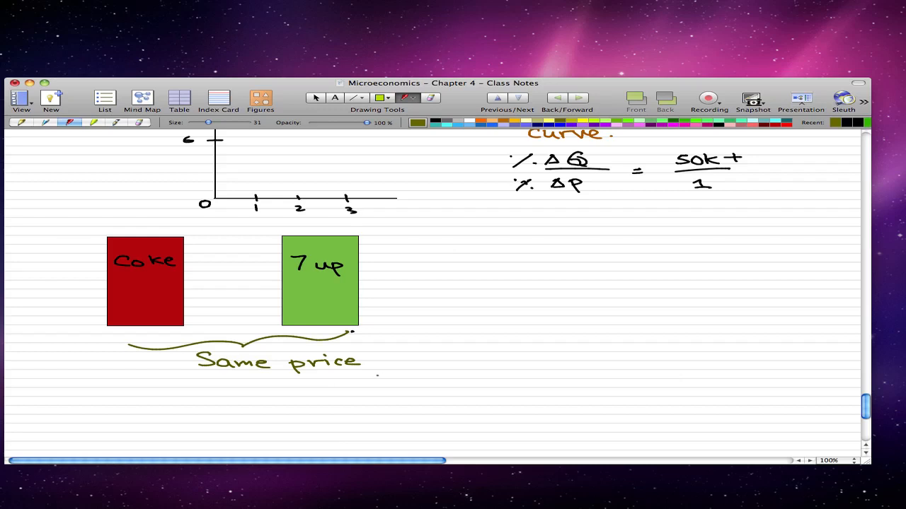
drag(380, 362, 389, 363)
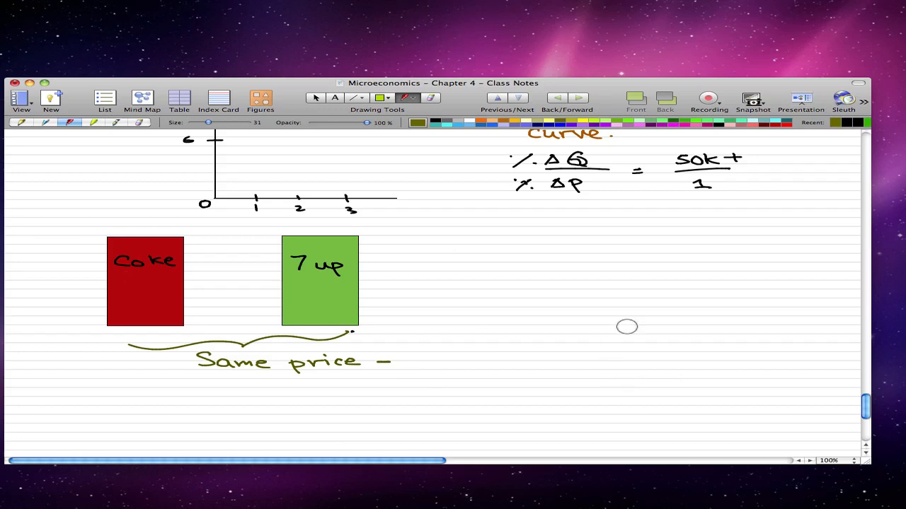
mouse_move(328, 274)
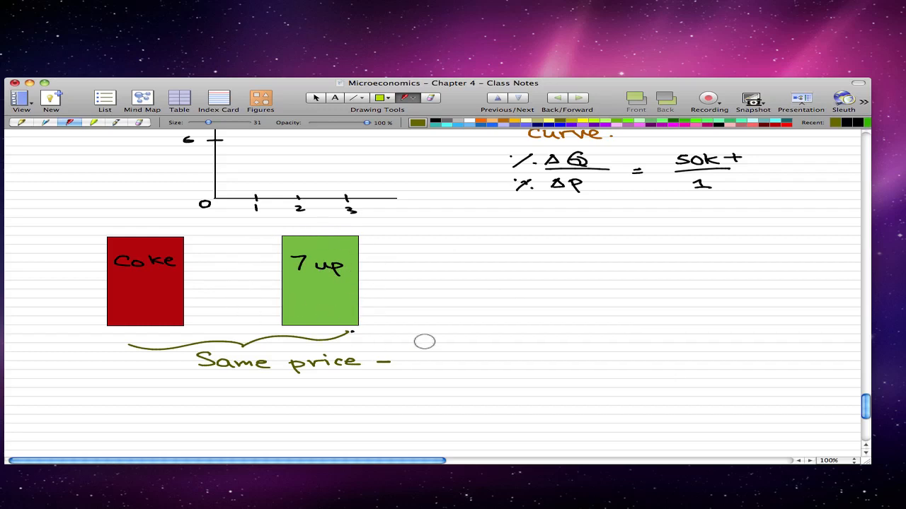
mouse_move(408, 266)
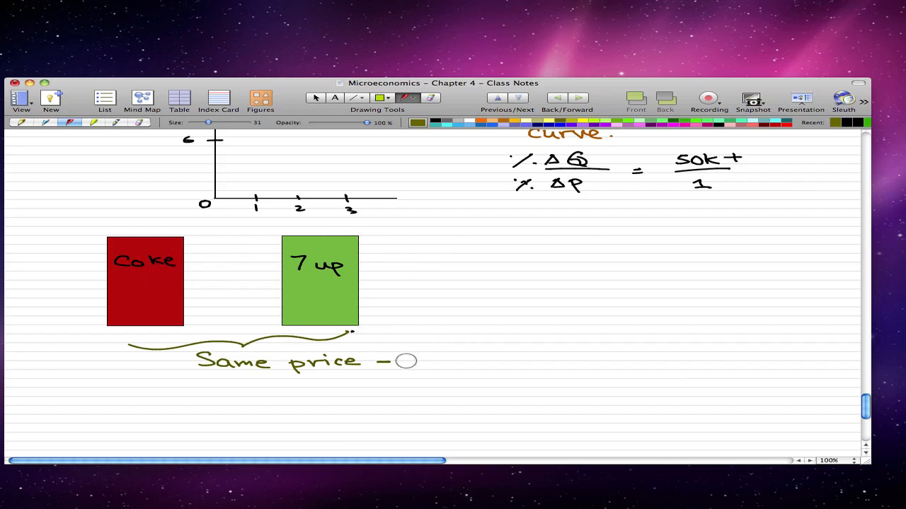
drag(413, 365, 453, 365)
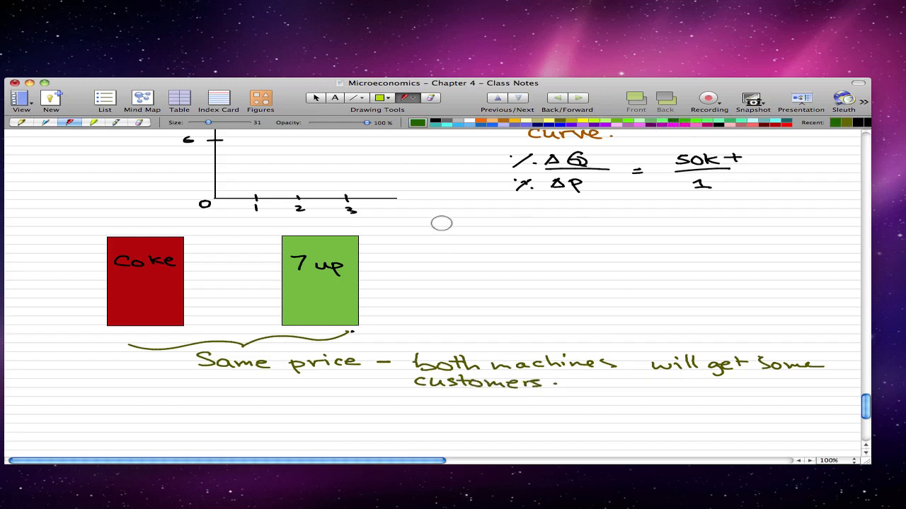
mouse_move(343, 238)
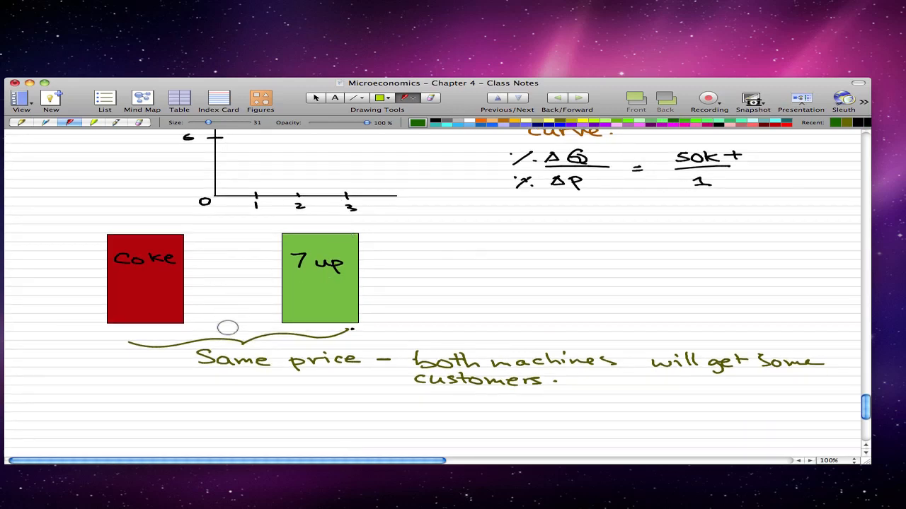
mouse_move(365, 348)
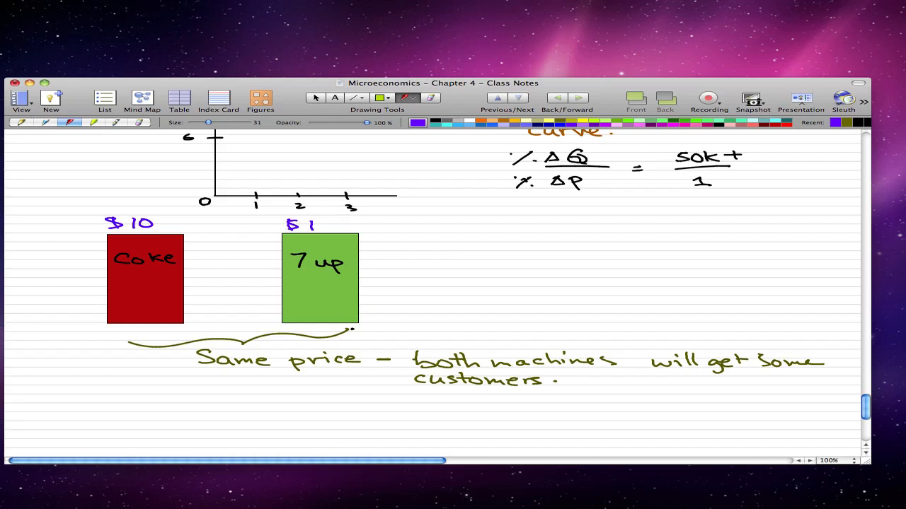
- Write $10 above Coke and $1 above 7up in purple, with an arrow noting "nobody buys @ 10."
drag(145, 283, 161, 291)
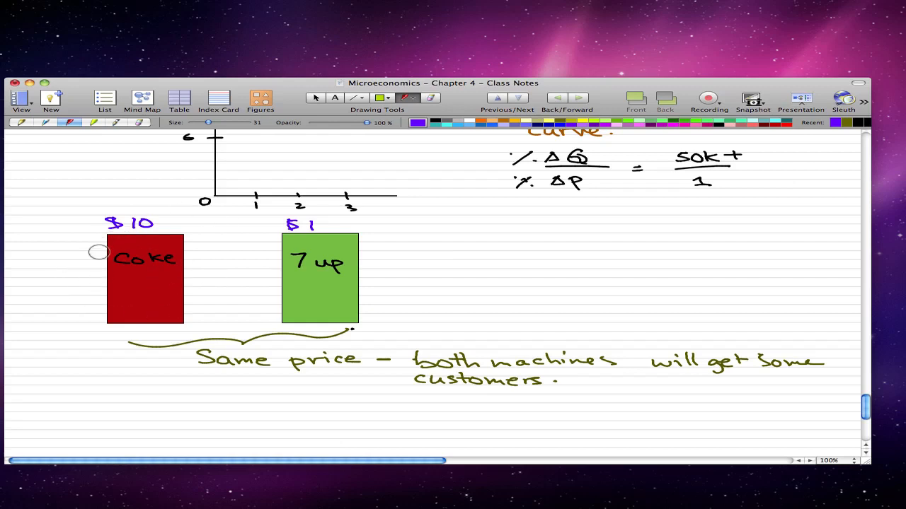
mouse_move(254, 284)
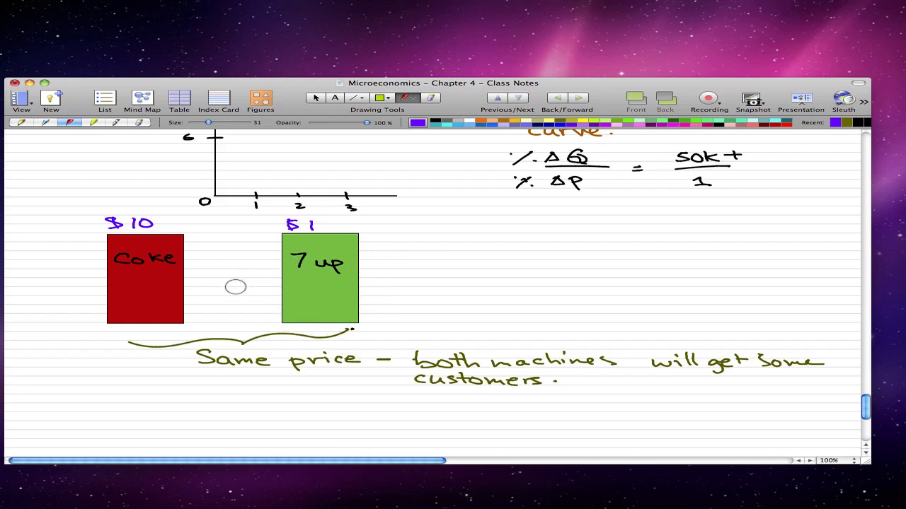
mouse_move(212, 249)
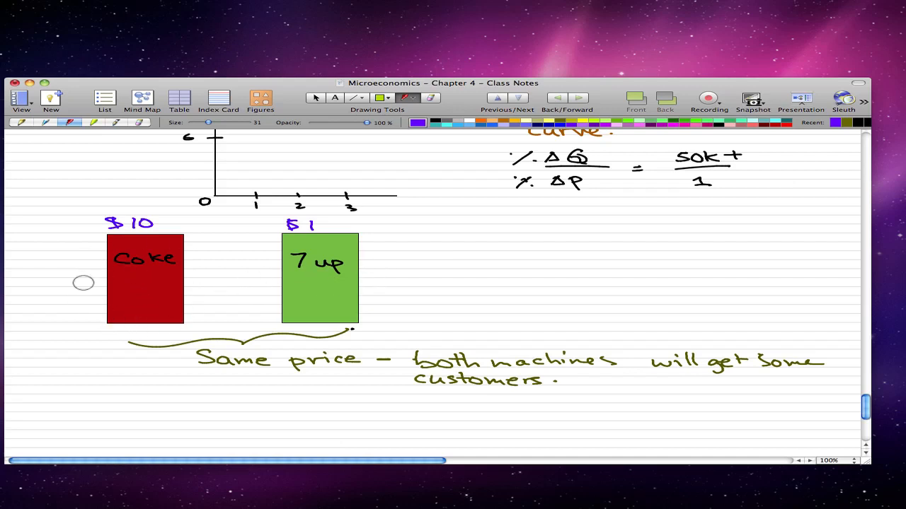
drag(85, 382, 94, 333)
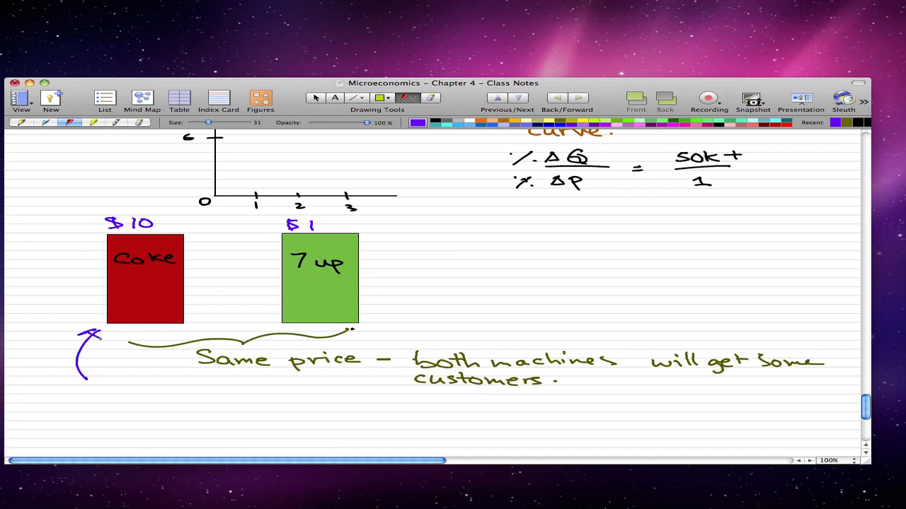
text(noL)
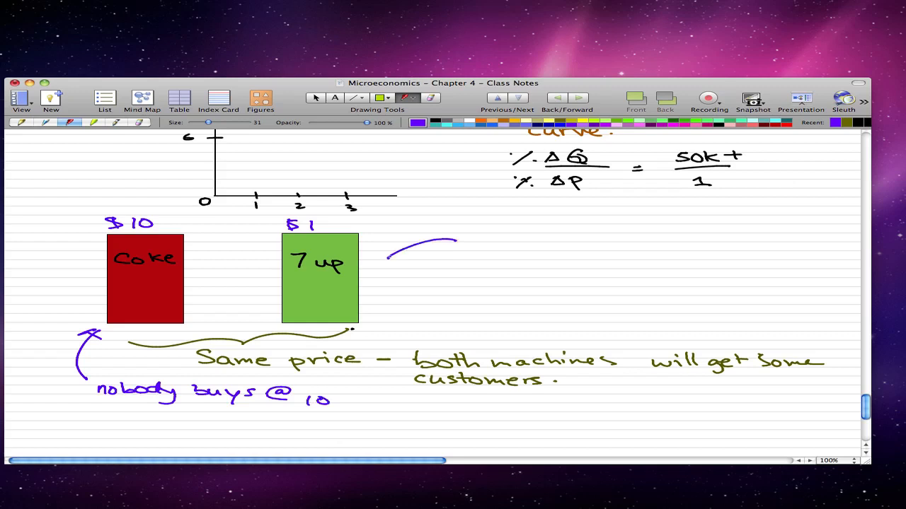
- Add an arrow at the 7up machine labelled "everybody buys 7up."
drag(446, 241, 385, 258)
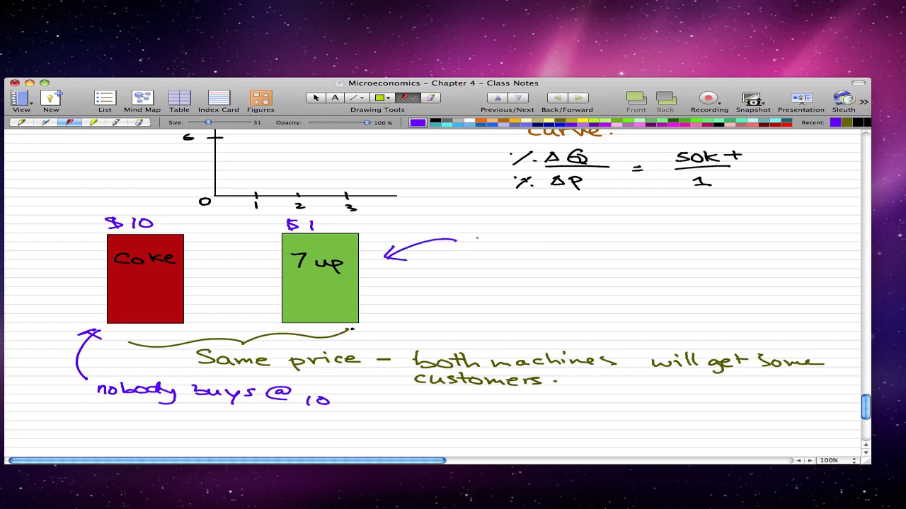
text(ev.)
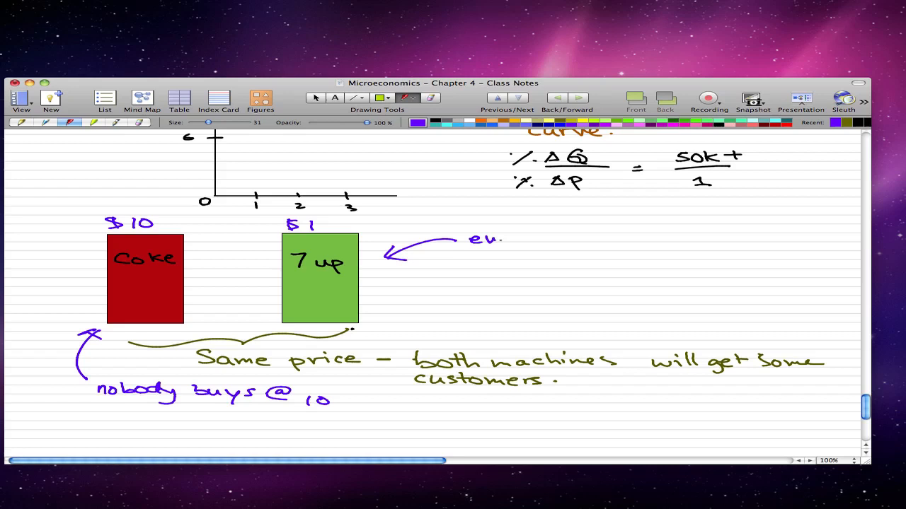
text(everybody buys 7up)
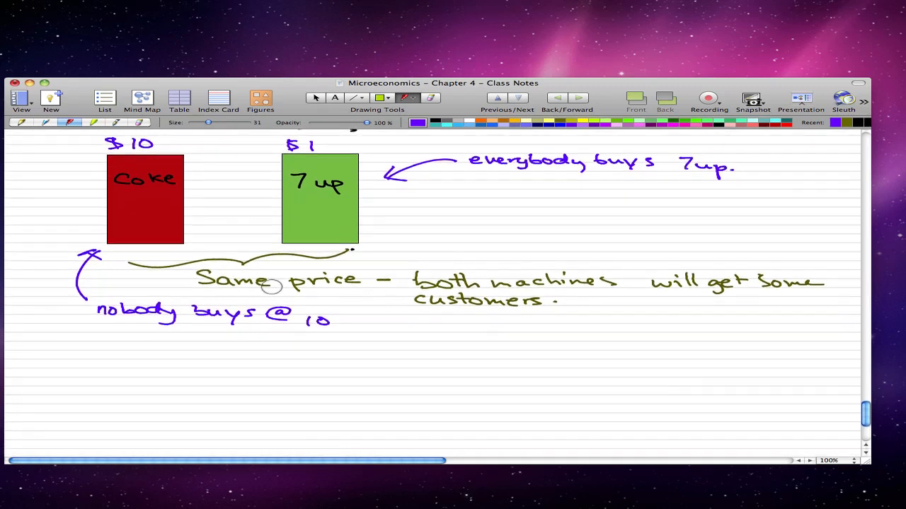
mouse_move(148, 252)
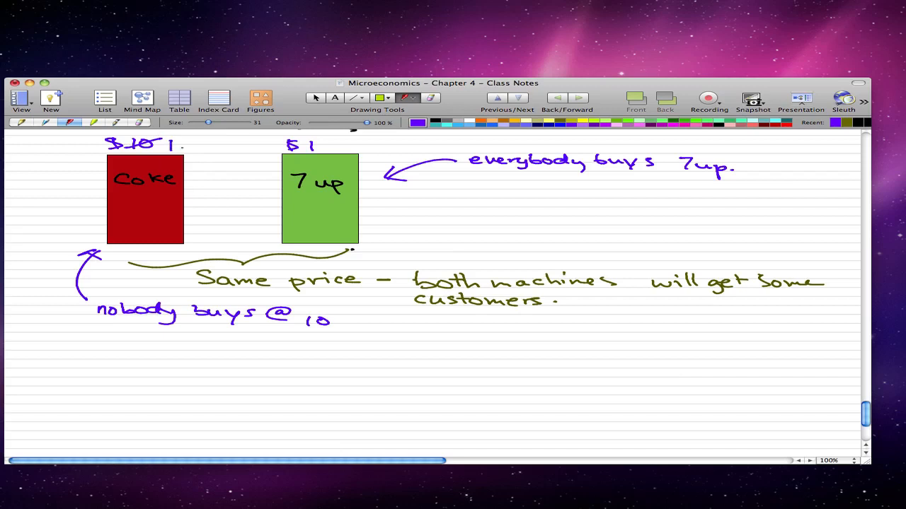
- Strike through Coke's $10 price and rewrite it as $1.01 in purple
text(.01)
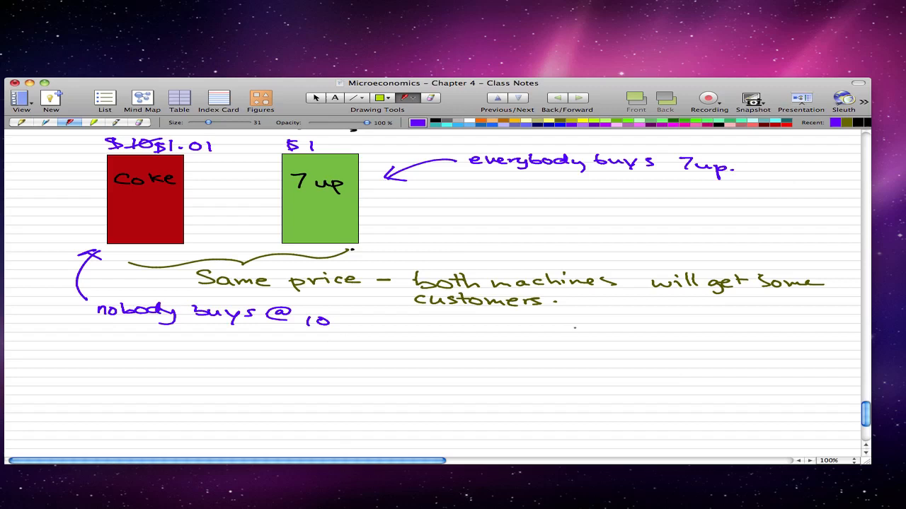
- Draw a wide purple brace under the example and write "Soft drink machines are perfect substitutes."
drag(82, 347, 651, 329)
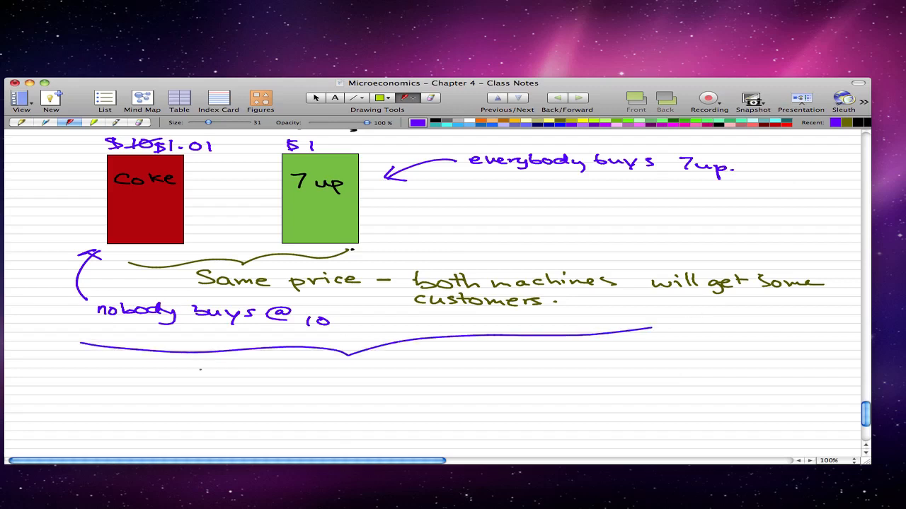
drag(201, 375, 233, 366)
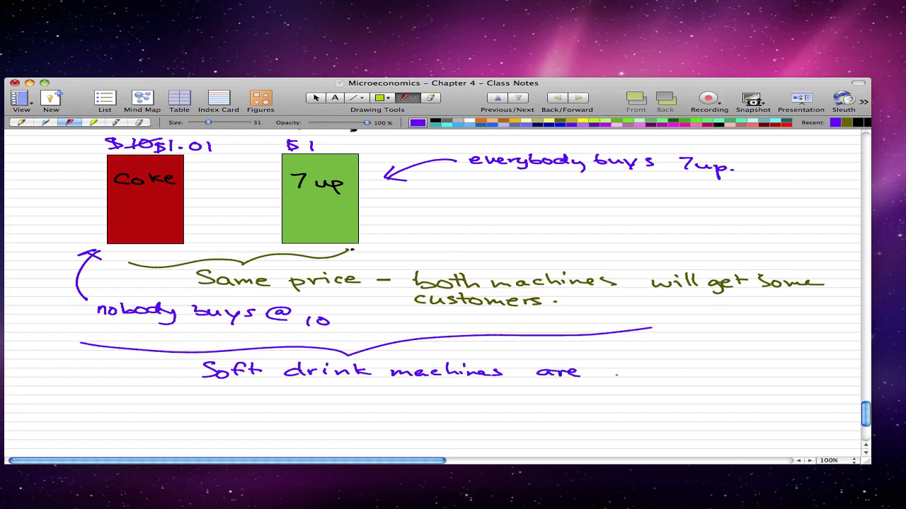
drag(602, 371, 668, 368)
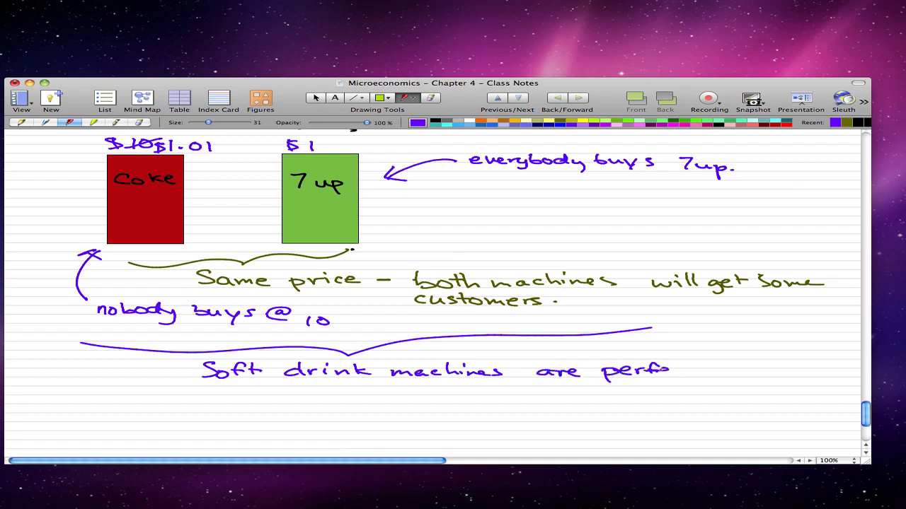
text(ect substitutes)
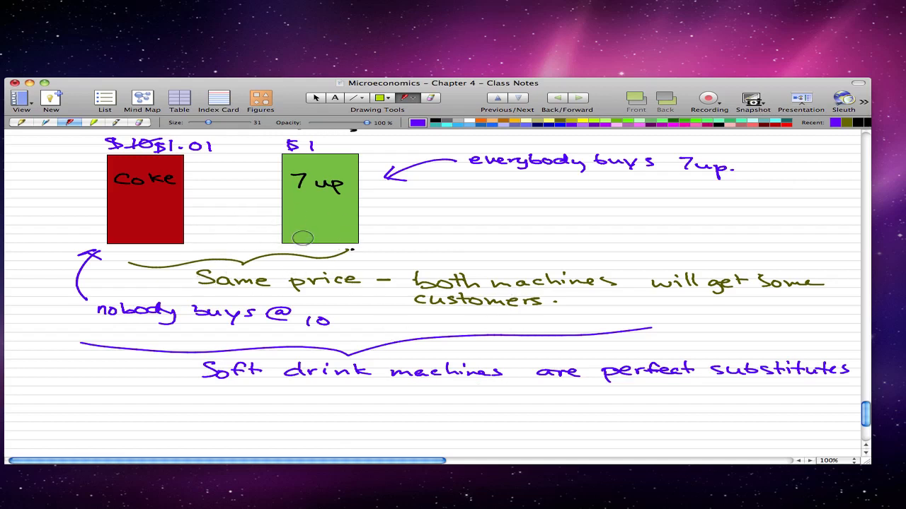
mouse_move(385, 227)
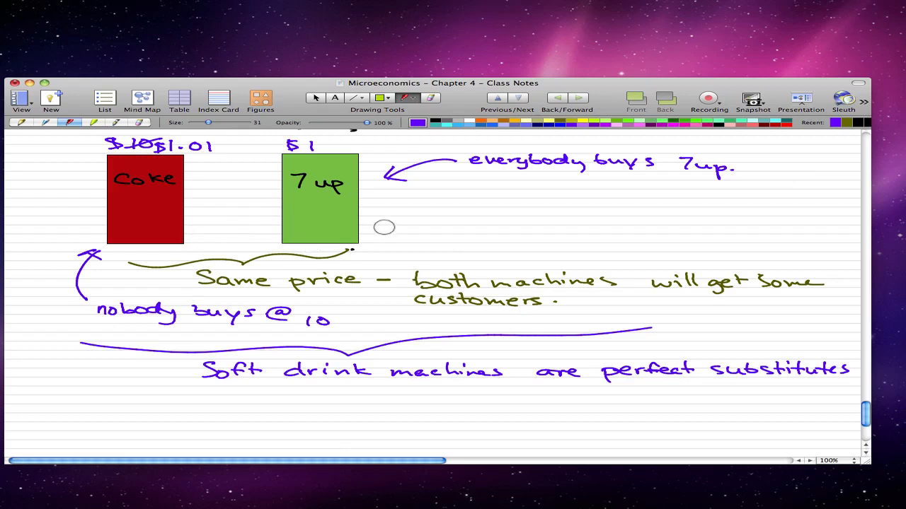